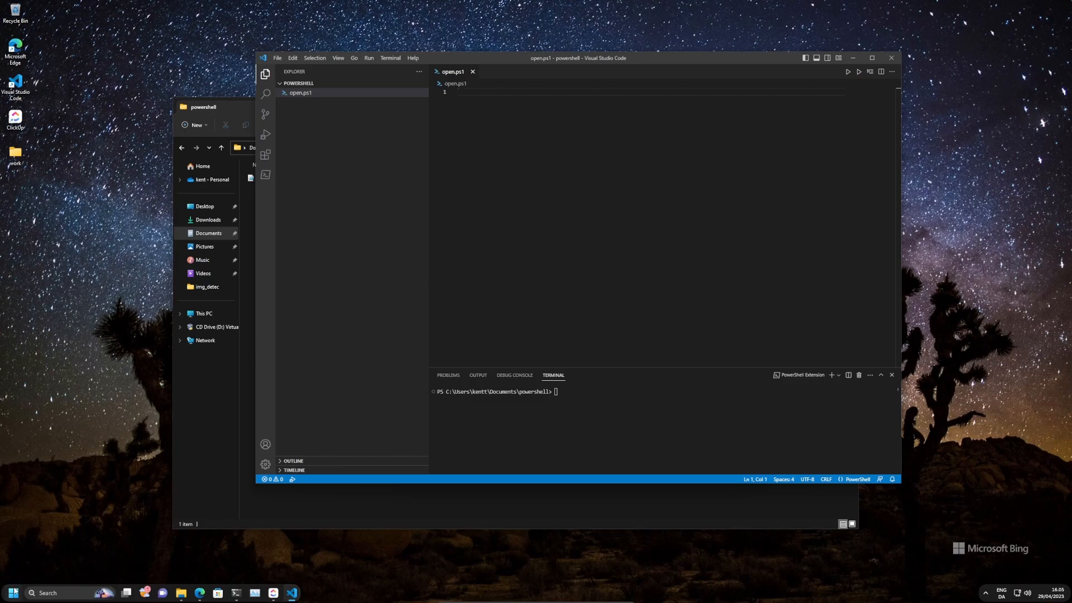
Bring the File Explorer window forward showing open.ps1 in Documents > powershell
{"action": "left_click", "coordinate": [12, 593]}
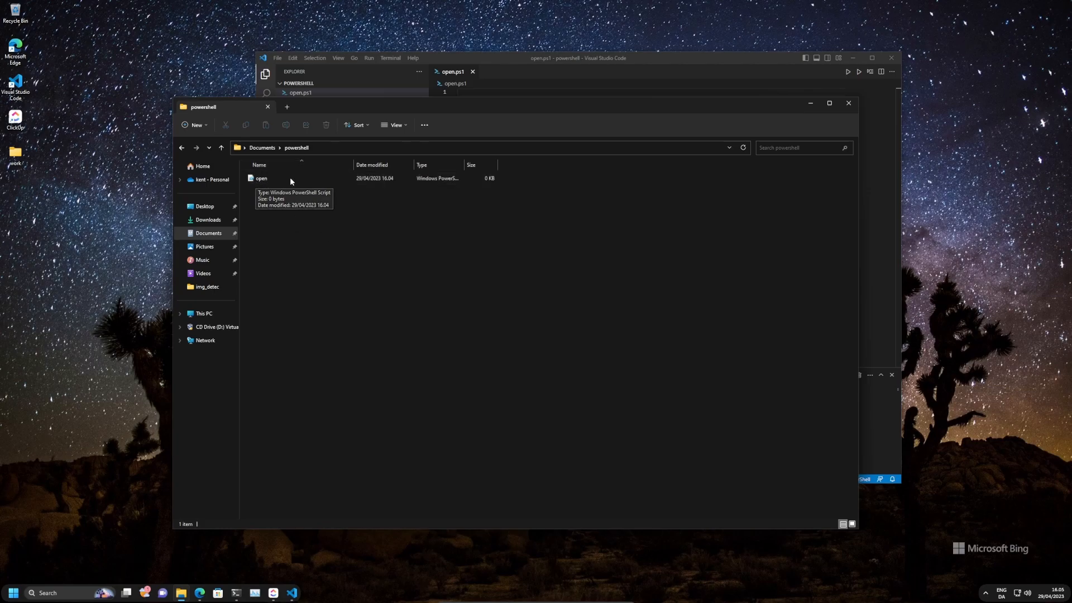
{"action": "mouse_move", "coordinate": [470, 191]}
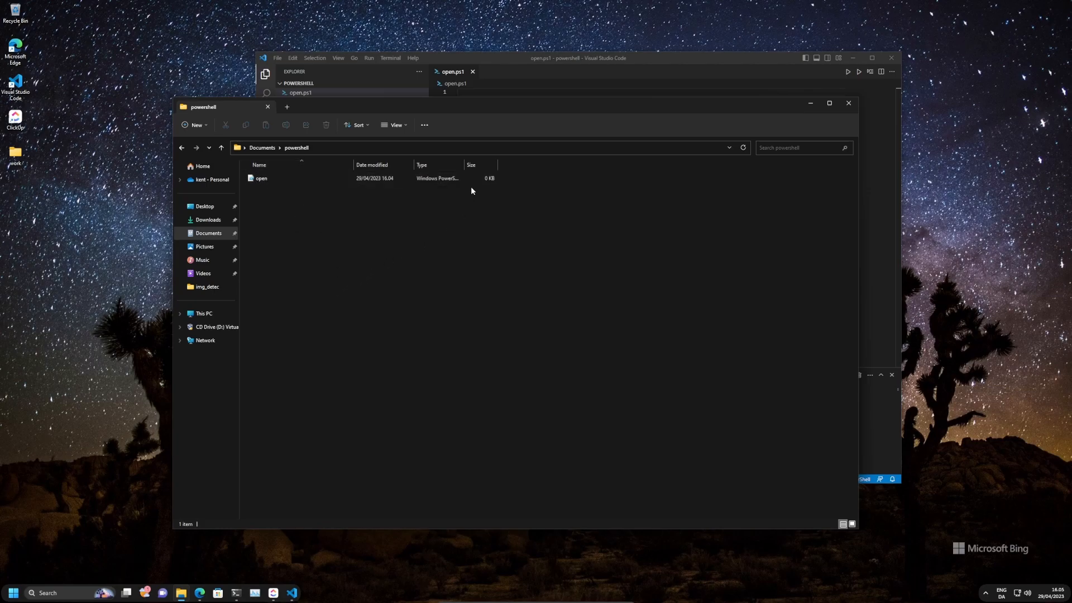
{"action": "mouse_move", "coordinate": [261, 179]}
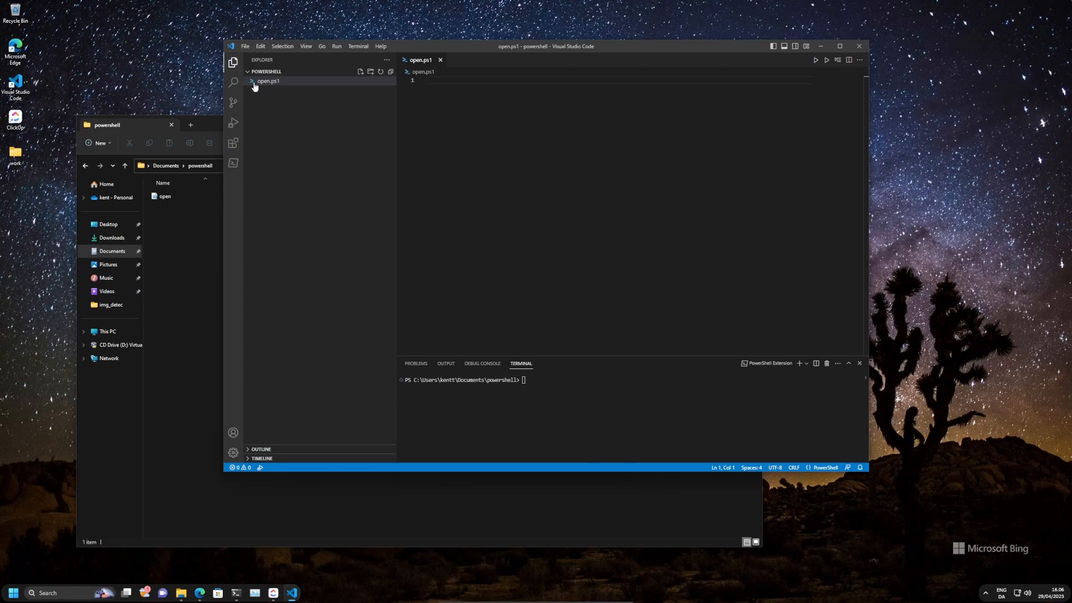
{"action": "mouse_move", "coordinate": [269, 81]}
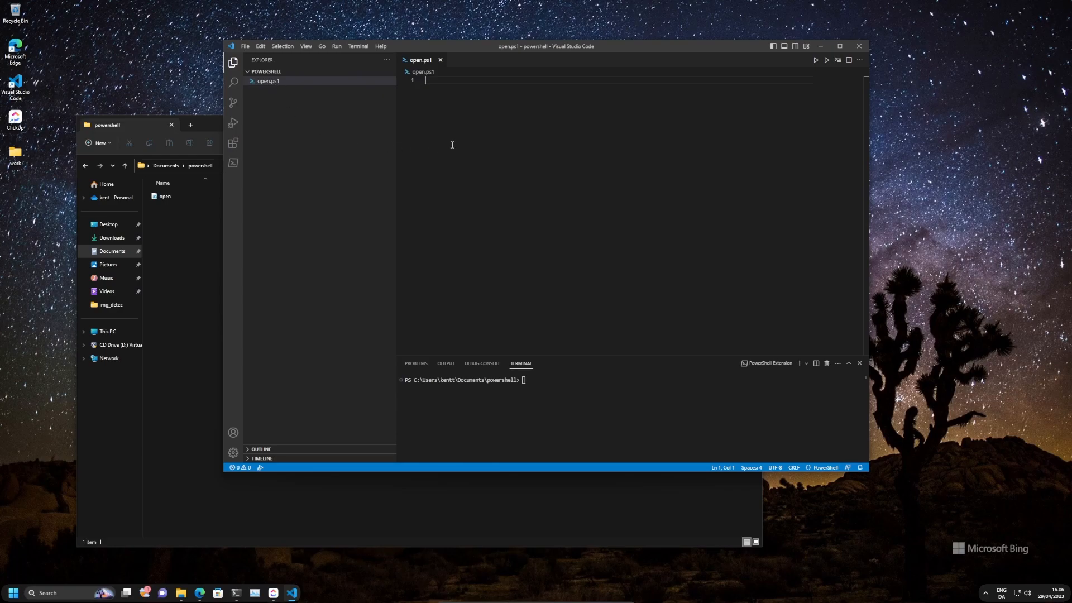
Write Start-Process notepad.exe and Start-Process cmd.exe in open.ps1 and save it
{"action": "type", "text": "S"}
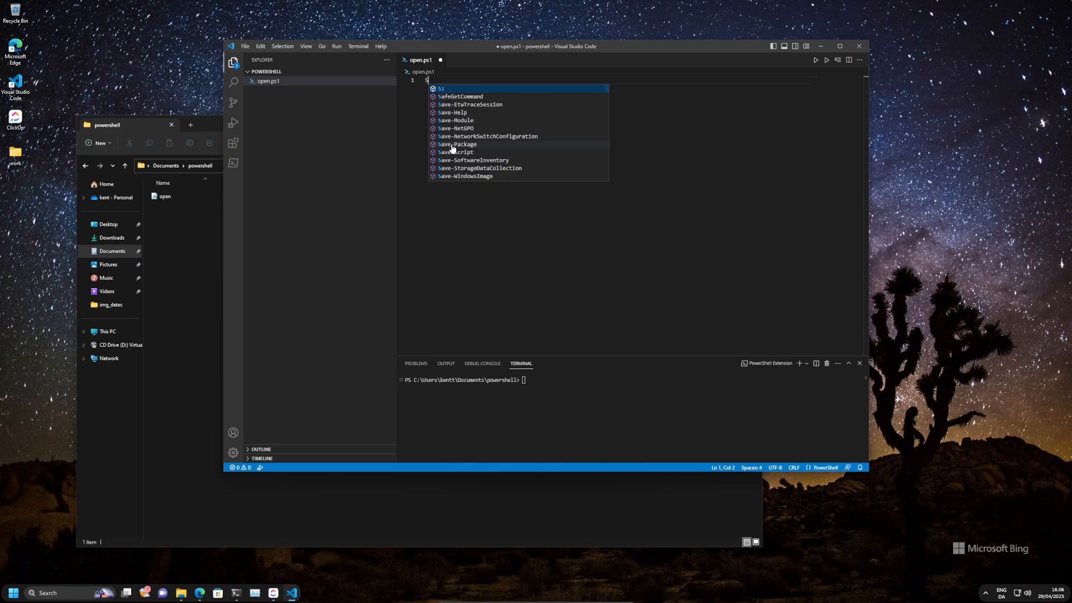
{"action": "type", "text": "tart-"}
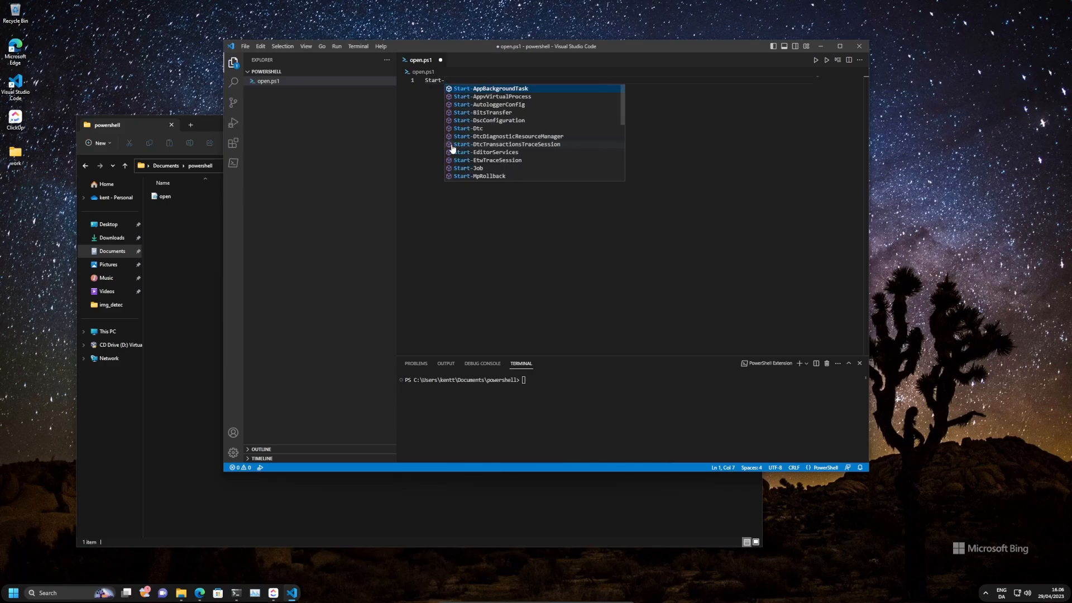
{"action": "type", "text": "Process notepad."}
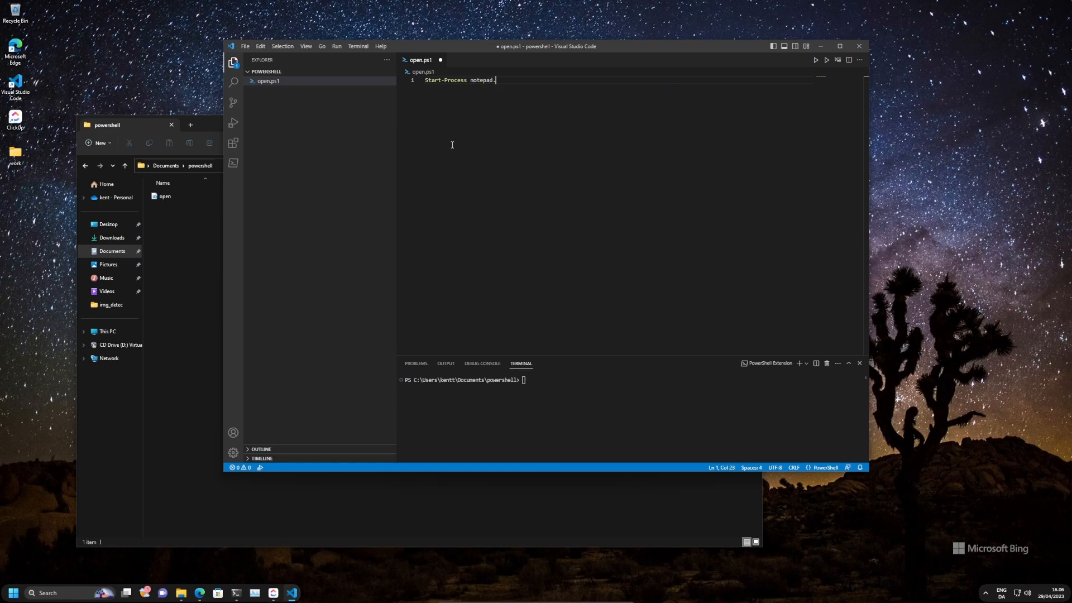
{"action": "type", "text": "ex"}
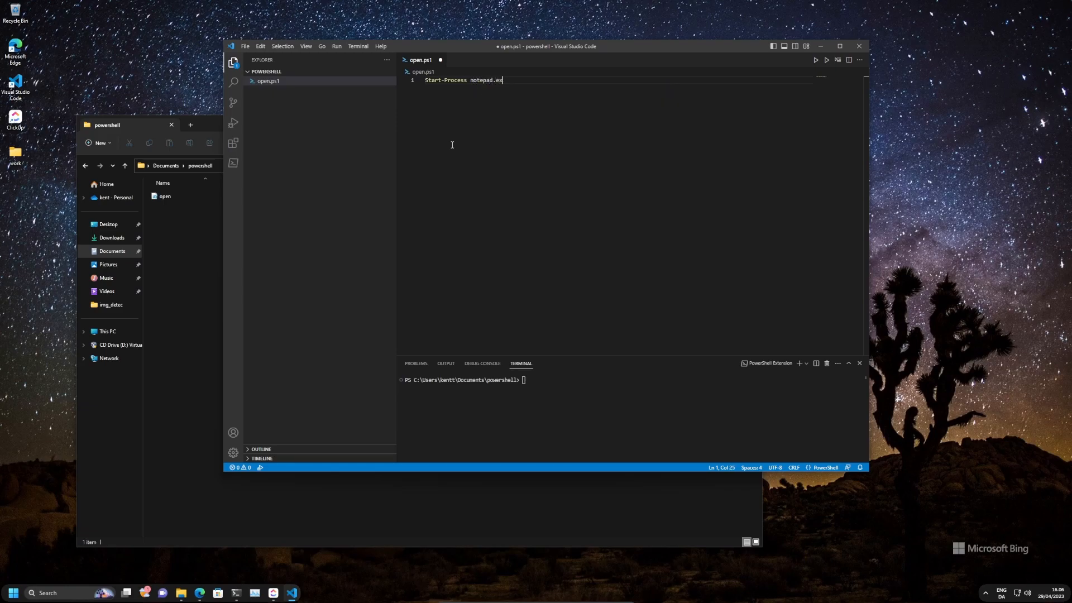
{"action": "type", "text": "Start"}
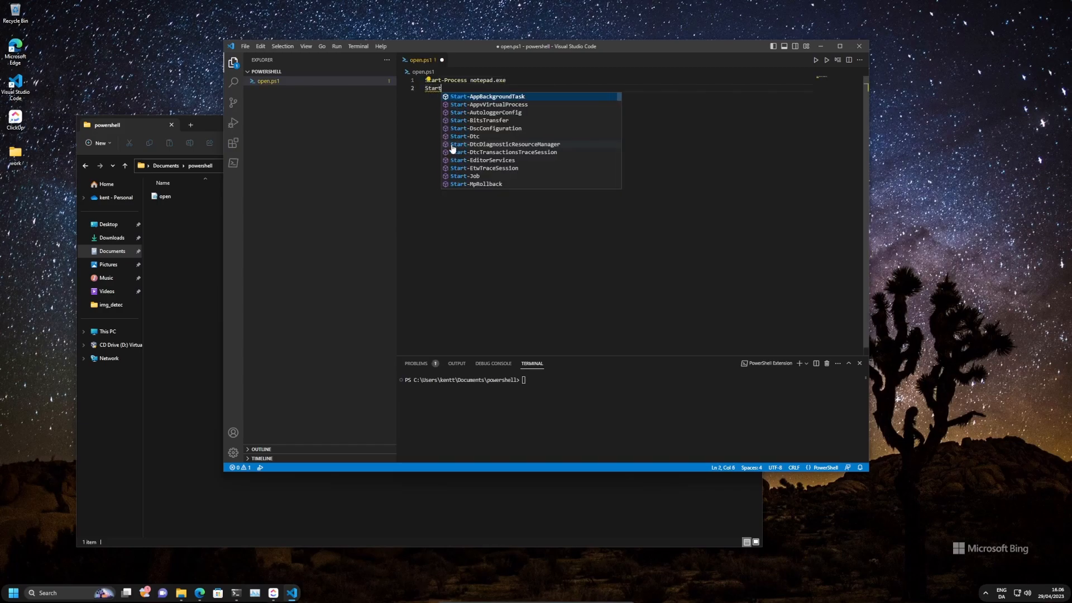
{"action": "type", "text": "-Process"}
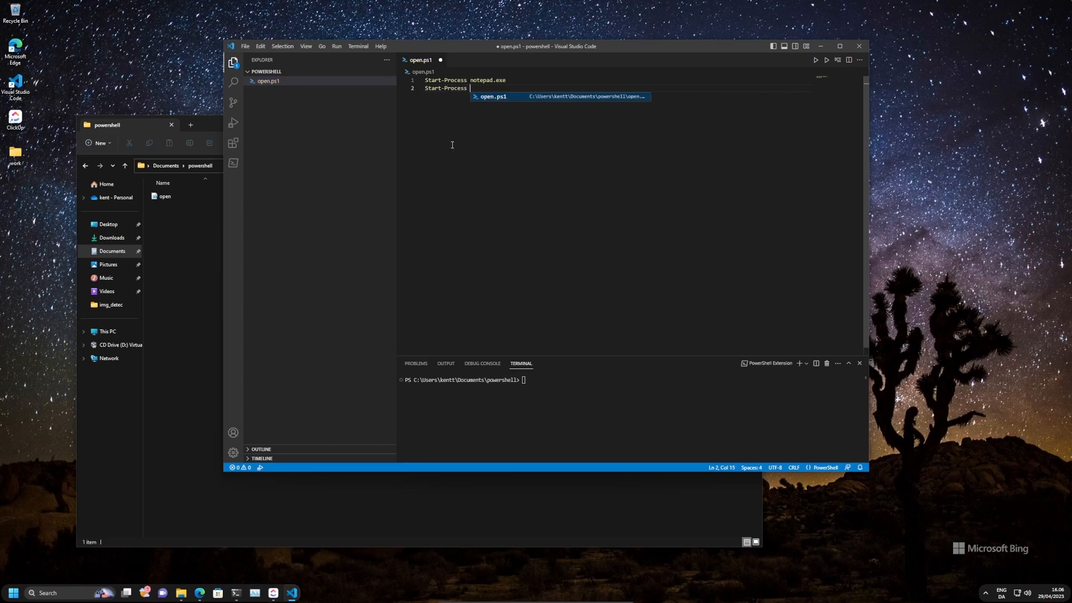
{"action": "type", "text": "cmd.exe"}
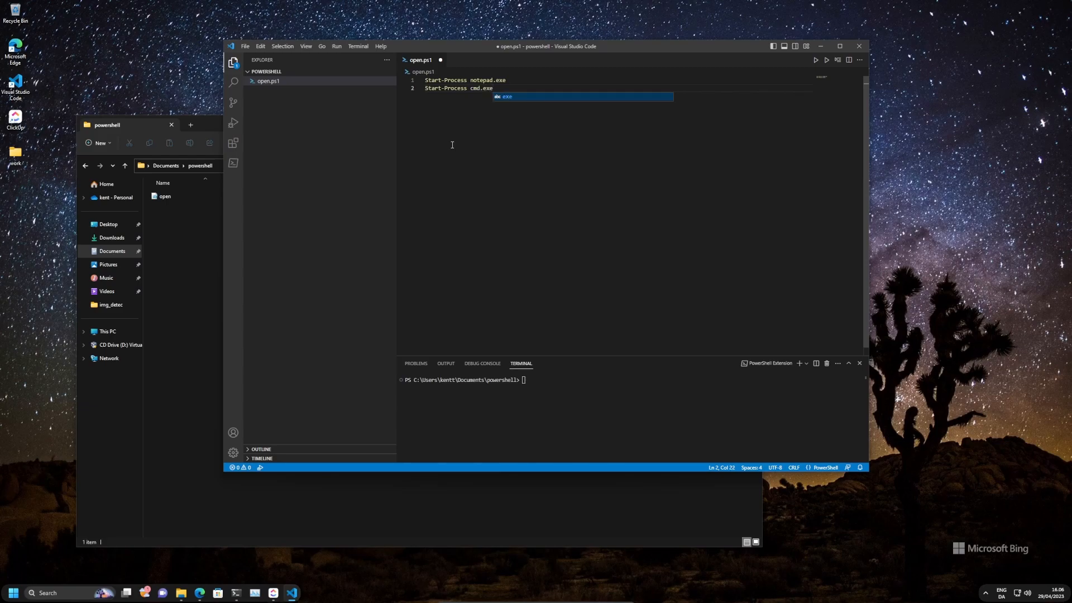
{"action": "key", "text": "ctrl+s"}
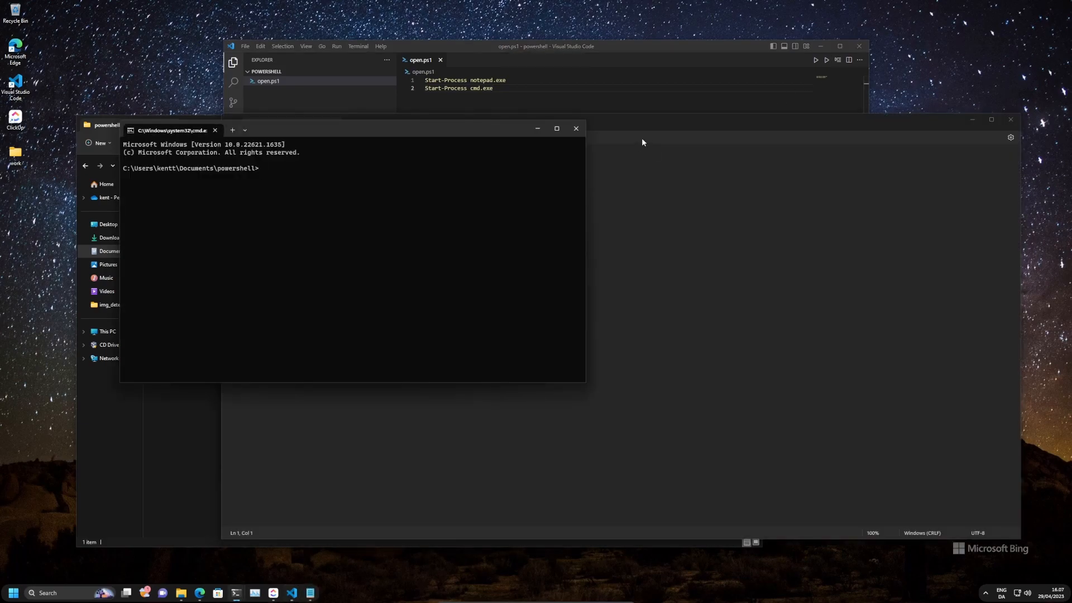
{"action": "mouse_move", "coordinate": [576, 130]}
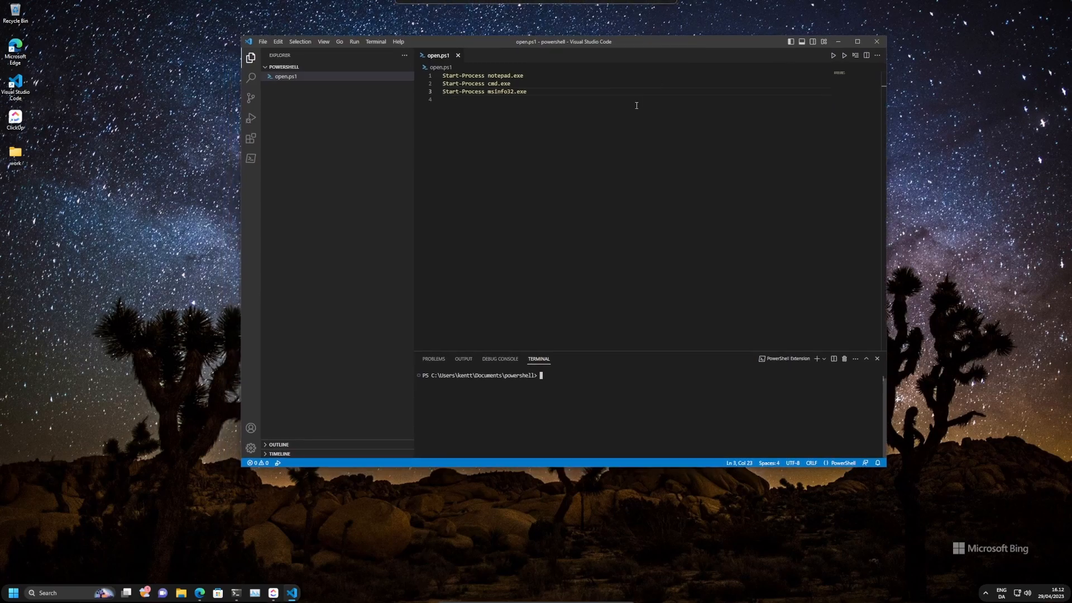
{"action": "mouse_move", "coordinate": [412, 210]}
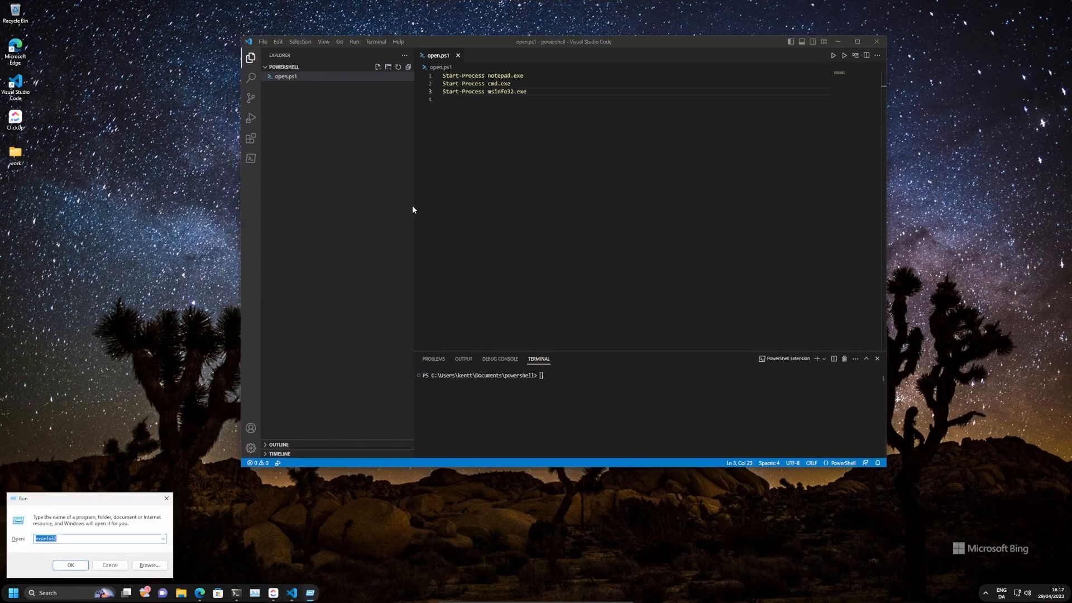
{"action": "type", "text": "regedit"}
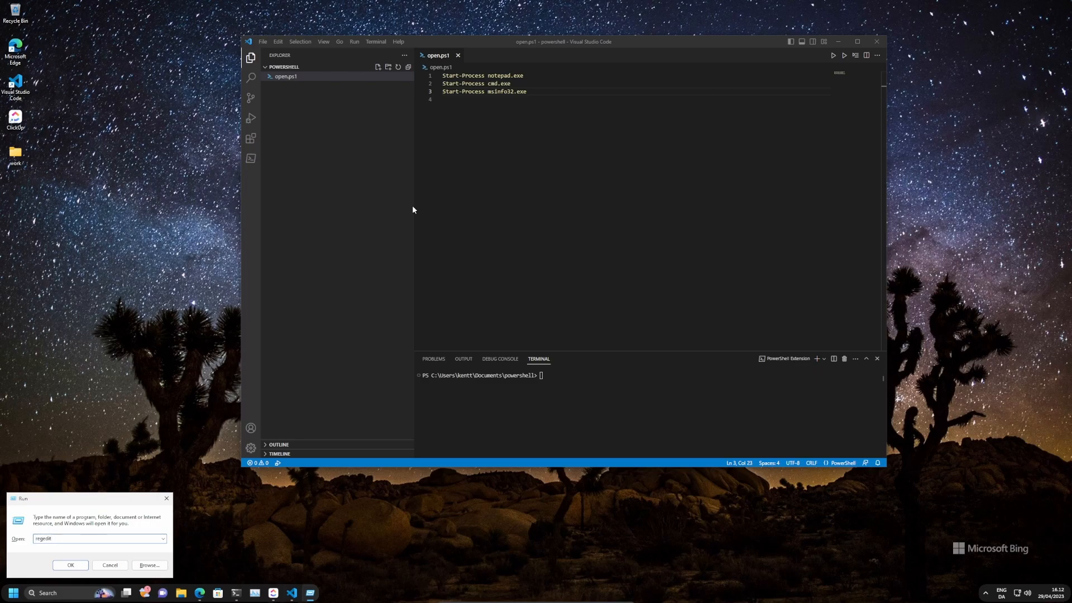
{"action": "left_click", "coordinate": [70, 565]}
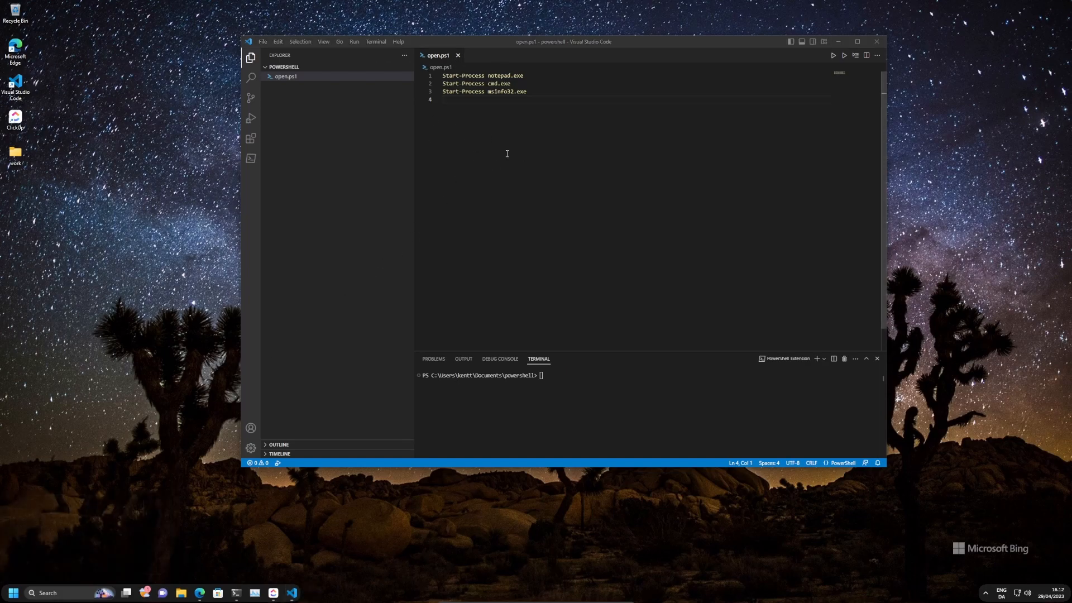
Run the three-line script, then close the launched Notepad and System Information windows
{"action": "left_click", "coordinate": [13, 593]}
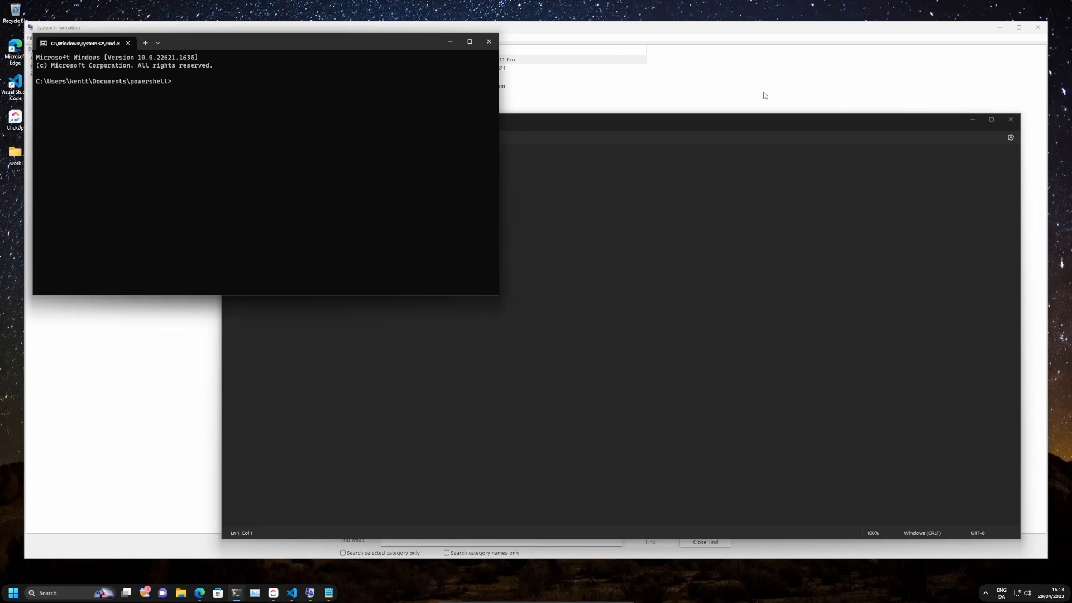
{"action": "left_click", "coordinate": [487, 41]}
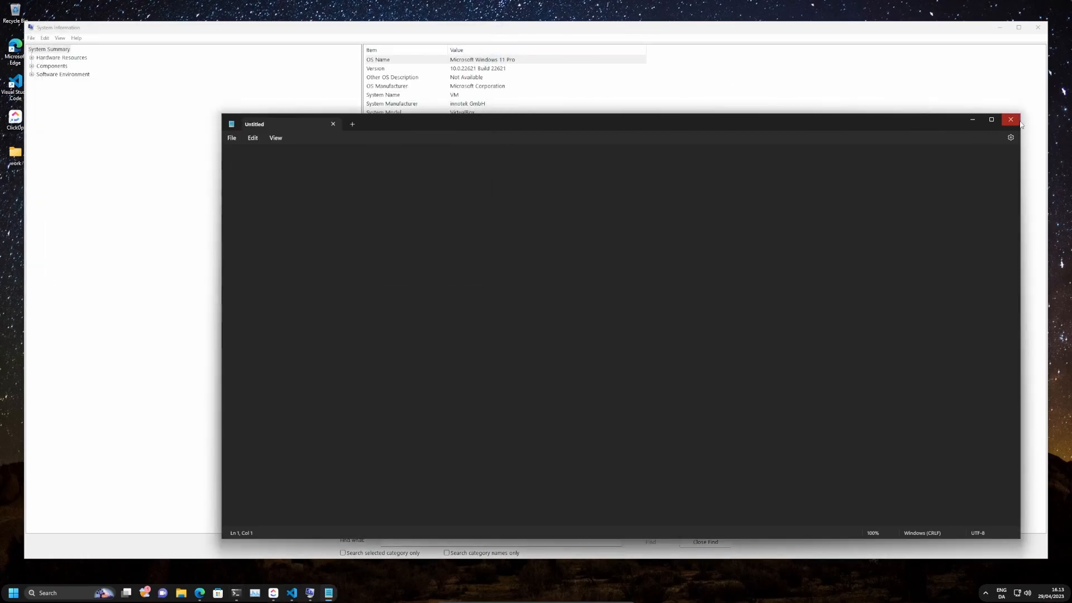
{"action": "left_click", "coordinate": [1010, 119]}
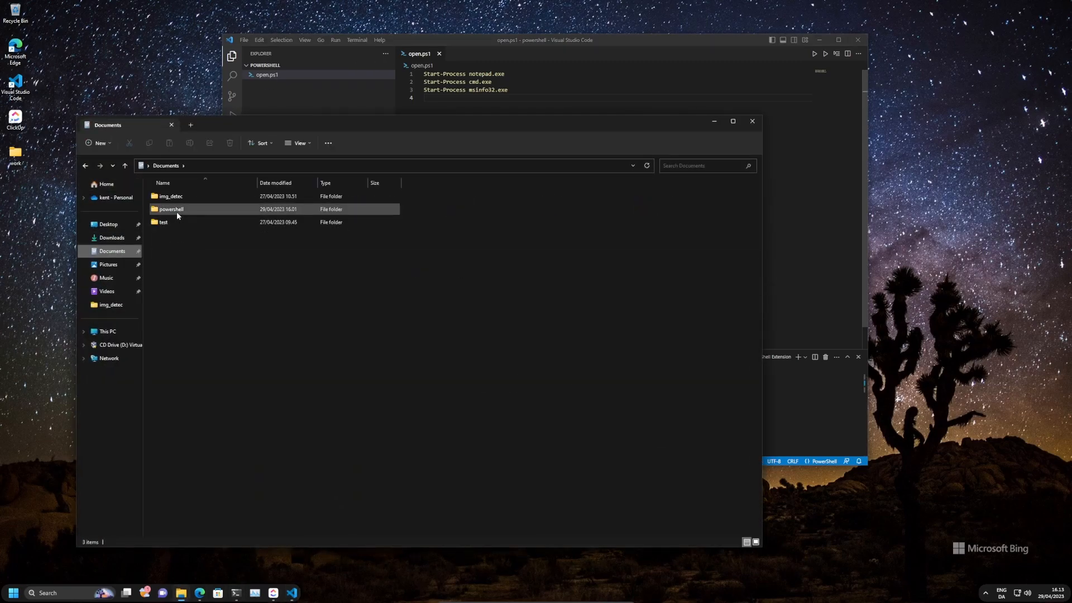
Open a terminal in the powershell folder via its right-click Open in Terminal action
{"action": "double_click", "coordinate": [171, 209]}
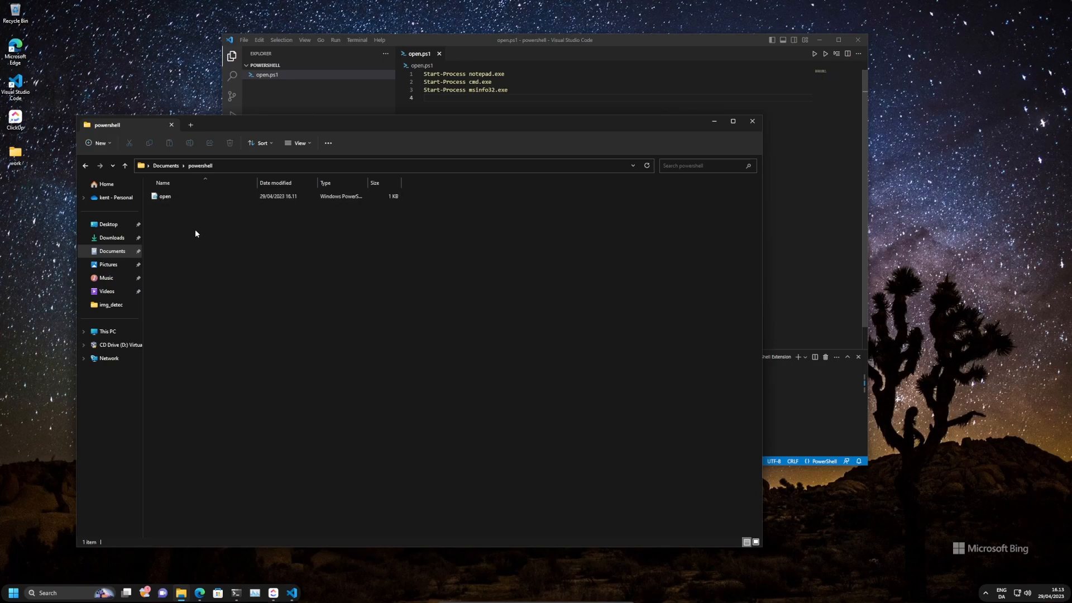
{"action": "right_click", "coordinate": [195, 234]}
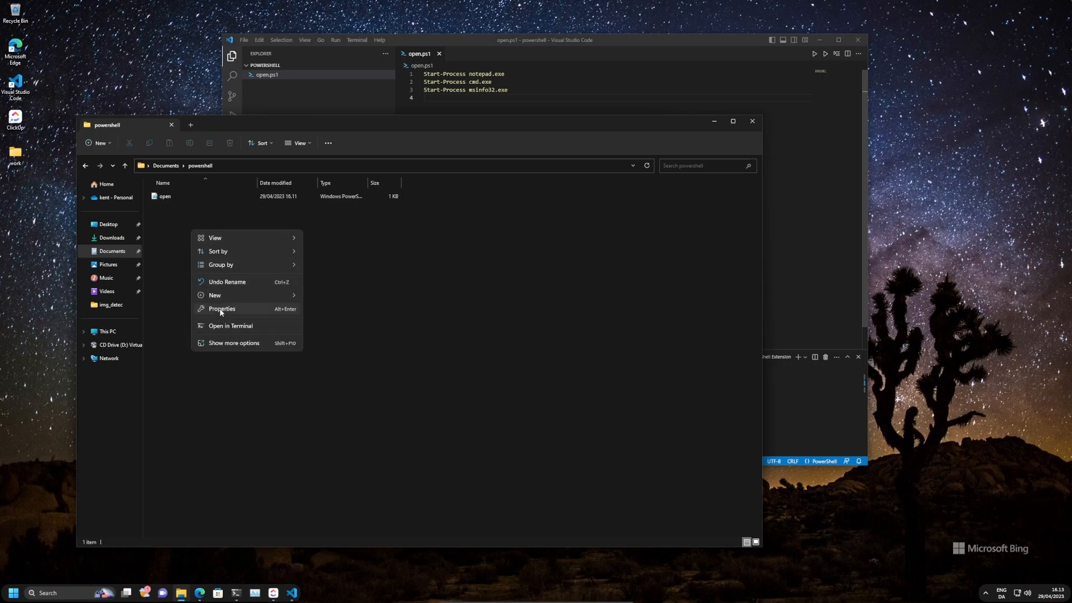
{"action": "left_click", "coordinate": [230, 325]}
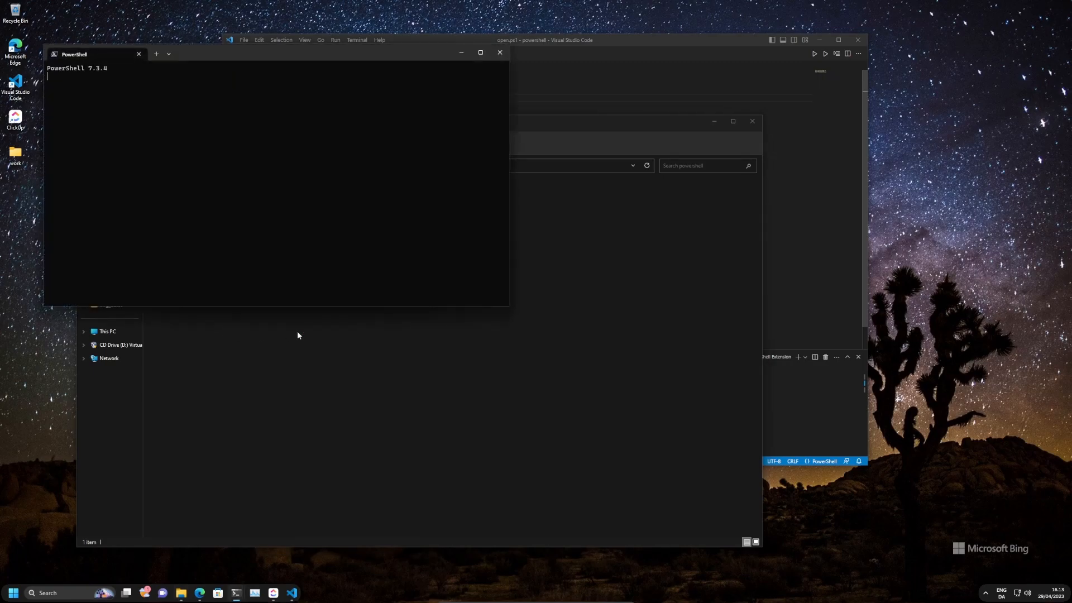
Clear the stray pasted path and run .\open.ps1 from the PowerShell prompt
{"action": "type", "text": "c:/Users/kentt/Documents/img_detec/.venv/Scripts/python.exe c:/Users/kentt/Documents/img_detec/main.py"}
{"action": "type", "text": ".\\"}
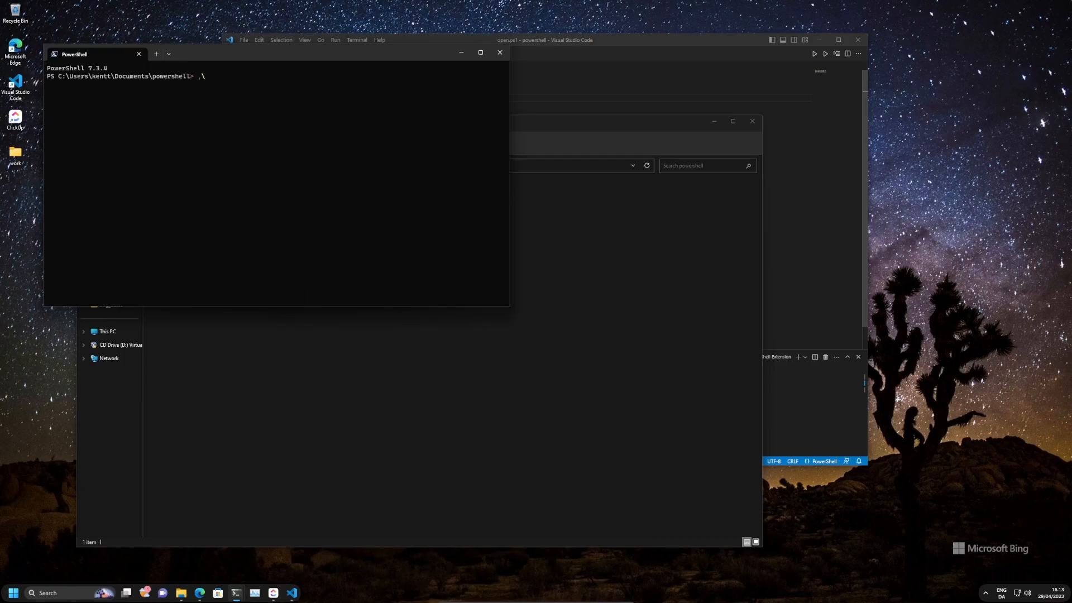
{"action": "key", "text": "Backspace"}
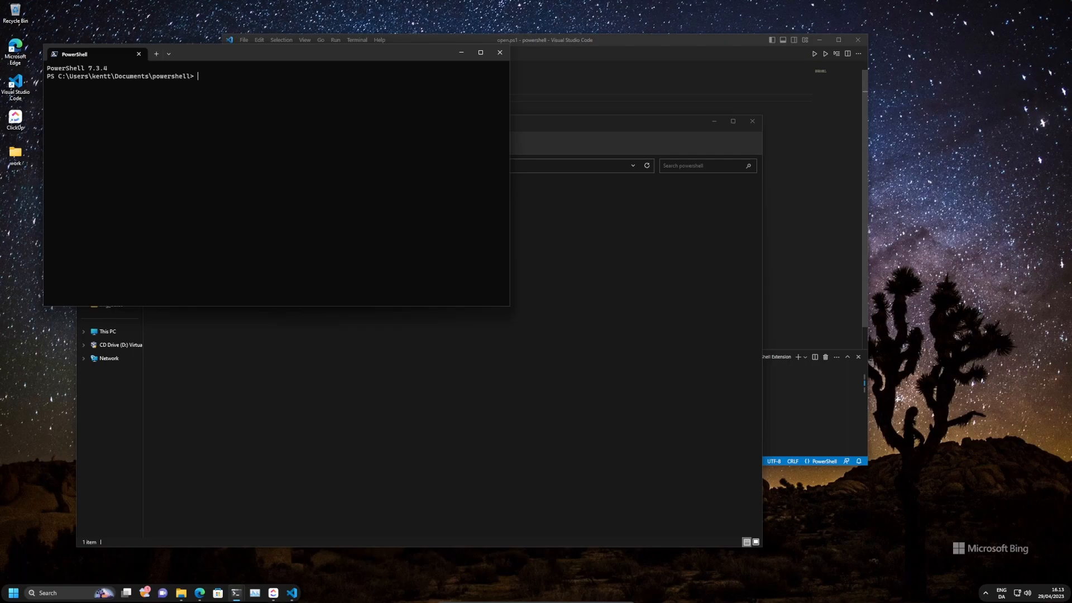
{"action": "type", "text": ".\\open.ps1"}
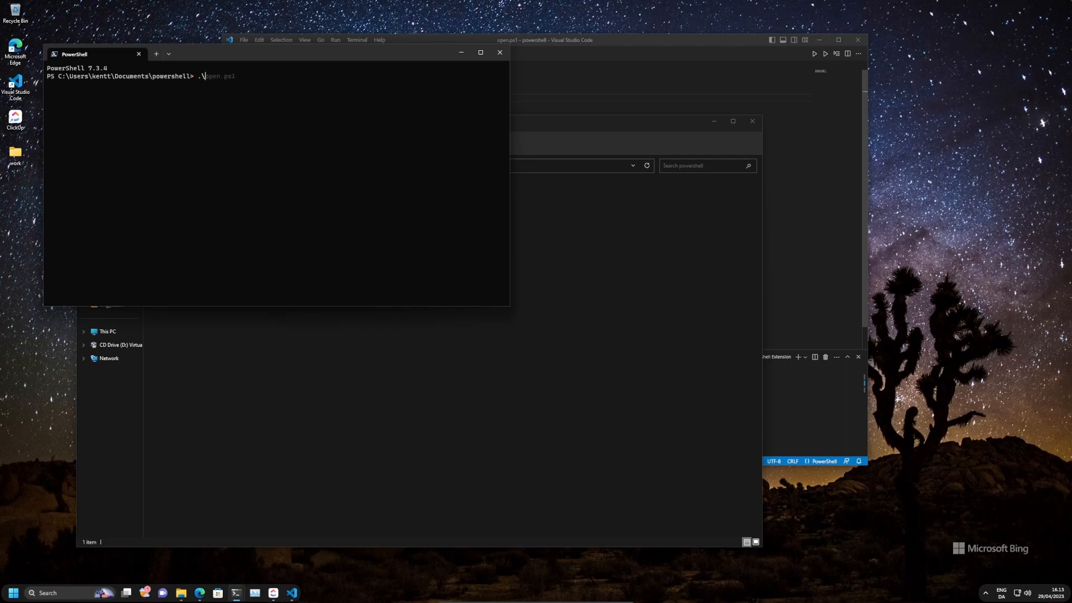
{"action": "key", "text": "enter"}
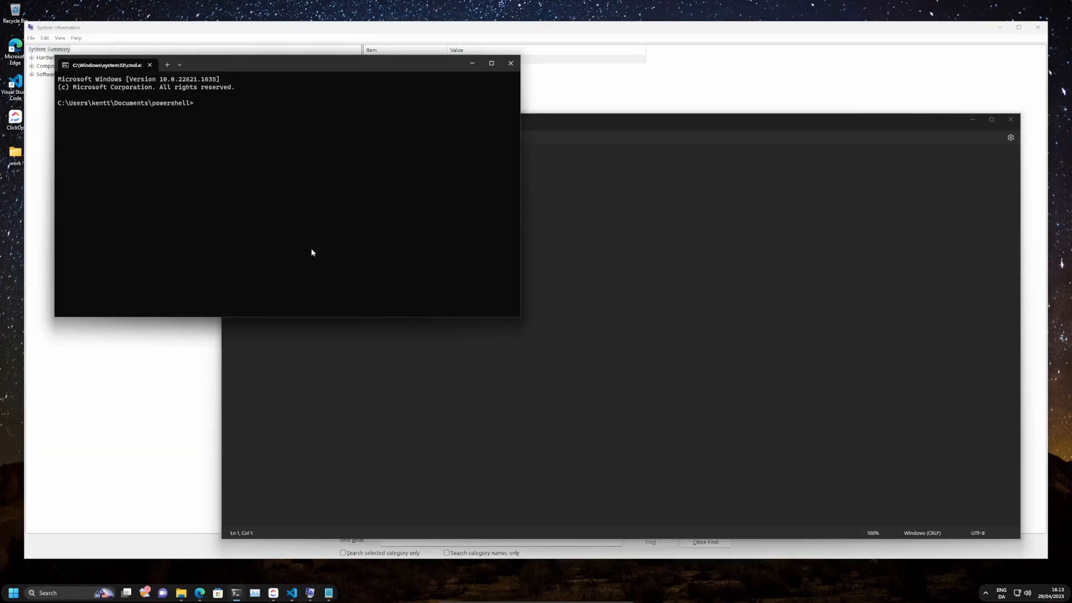
Focus the command prompt window launched by the script
{"action": "left_click", "coordinate": [510, 63]}
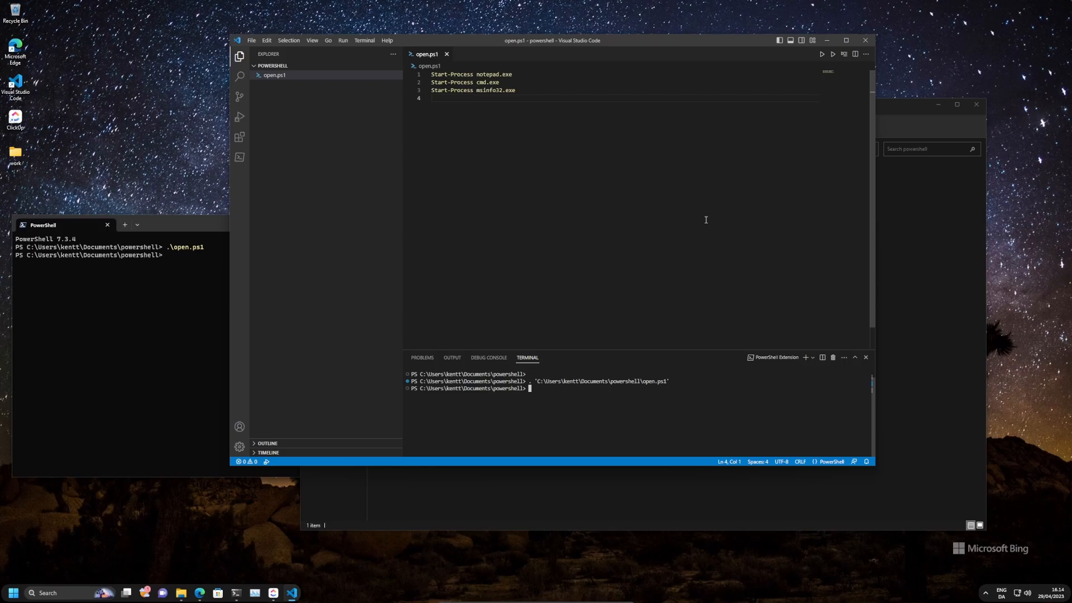
{"action": "mouse_move", "coordinate": [450, 44]}
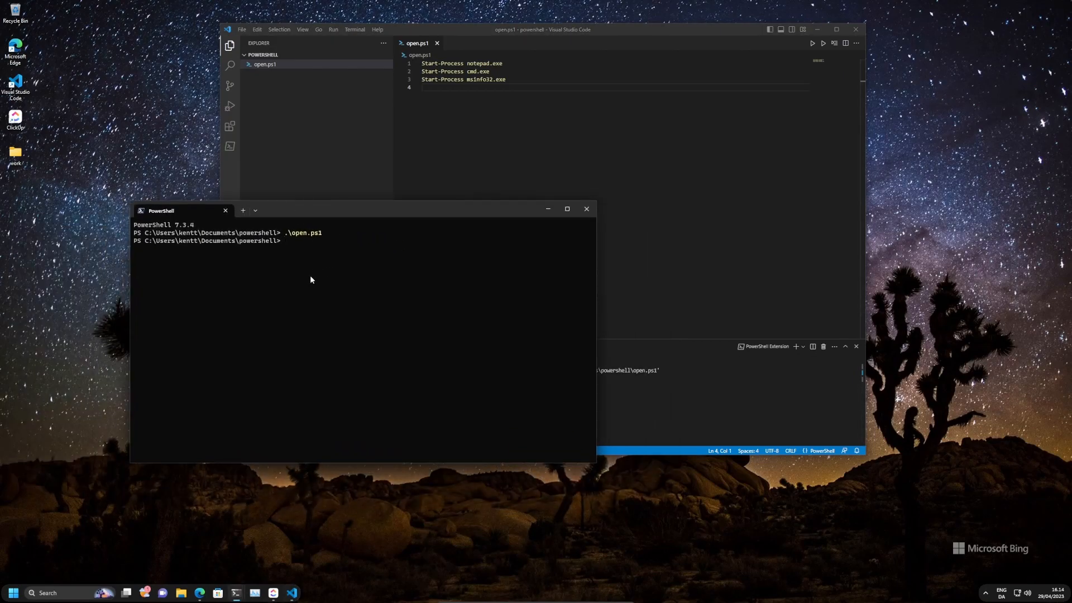
Rerun .\open.ps1 from the PowerShell terminal
{"action": "key", "text": "enter"}
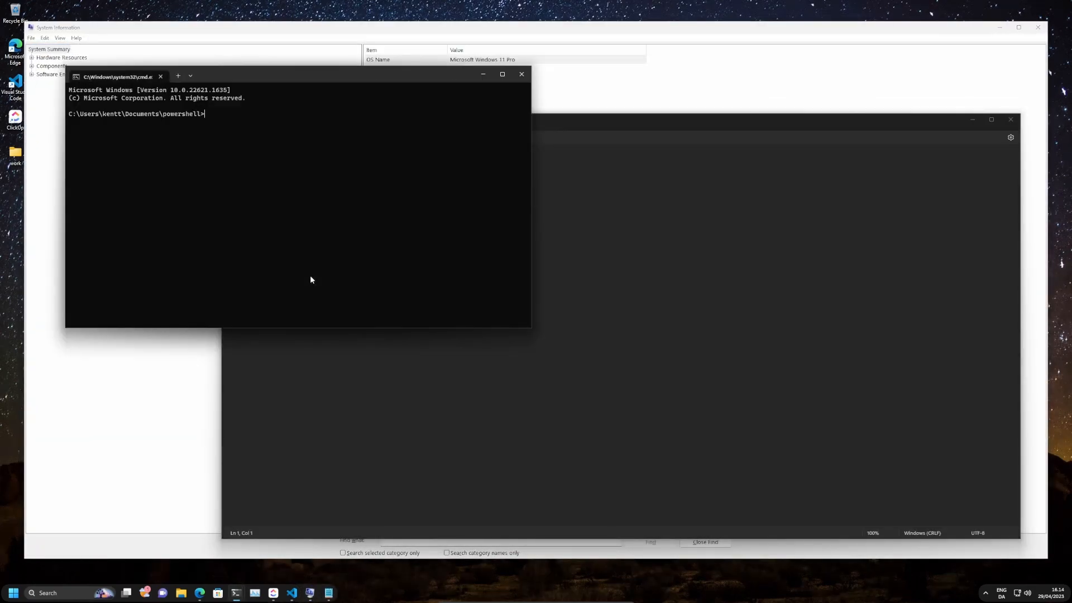
Focus the command prompt window from the second run
{"action": "left_click", "coordinate": [521, 74]}
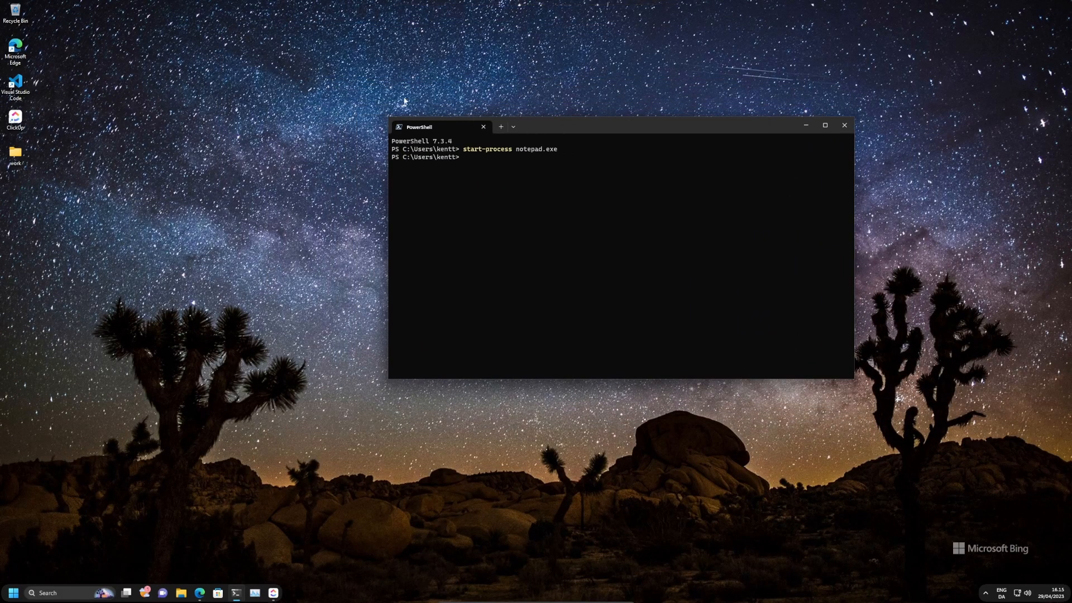
{"action": "mouse_move", "coordinate": [534, 205]}
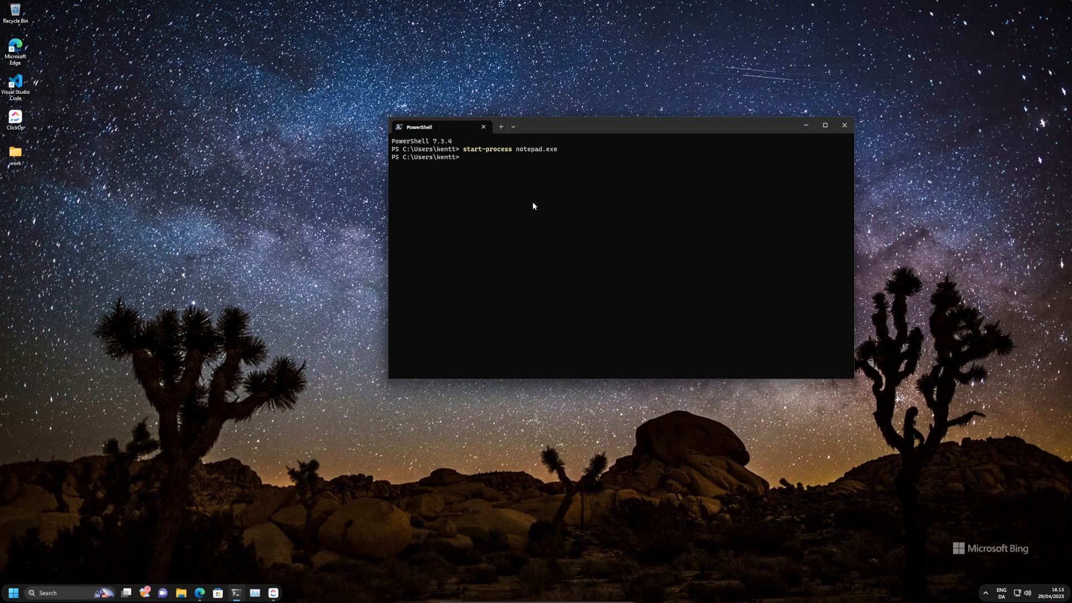
Repeat start-process notepad.exe and move the terminal window higher on the desktop
{"action": "key", "text": "Enter"}
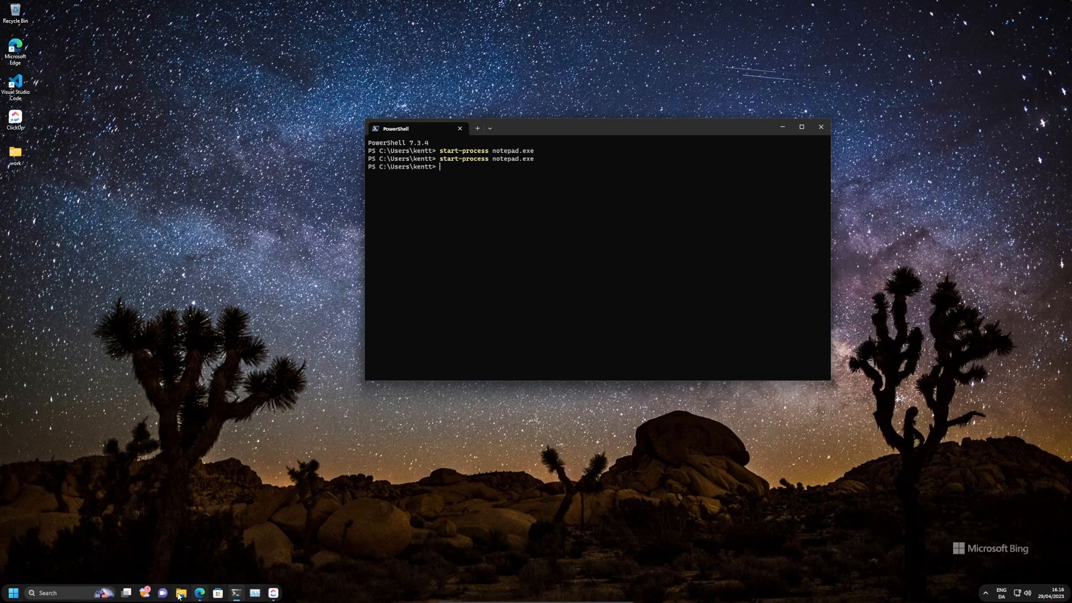
{"action": "mouse_move", "coordinate": [404, 112]}
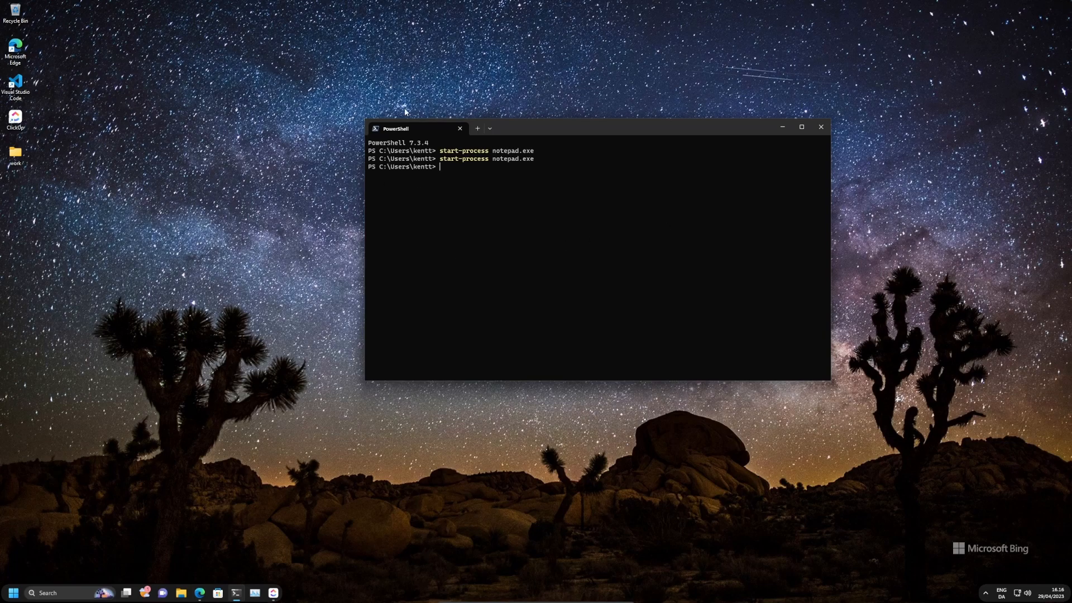
{"action": "mouse_move", "coordinate": [498, 129]}
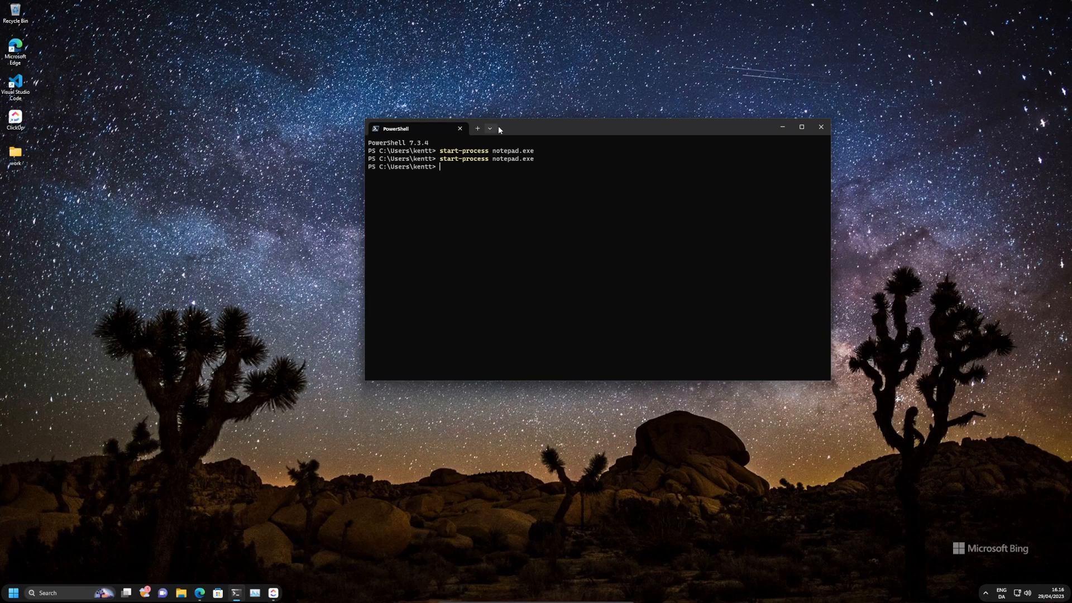
{"action": "left_click_drag", "start_coordinate": [416, 127], "coordinate": [349, 74]}
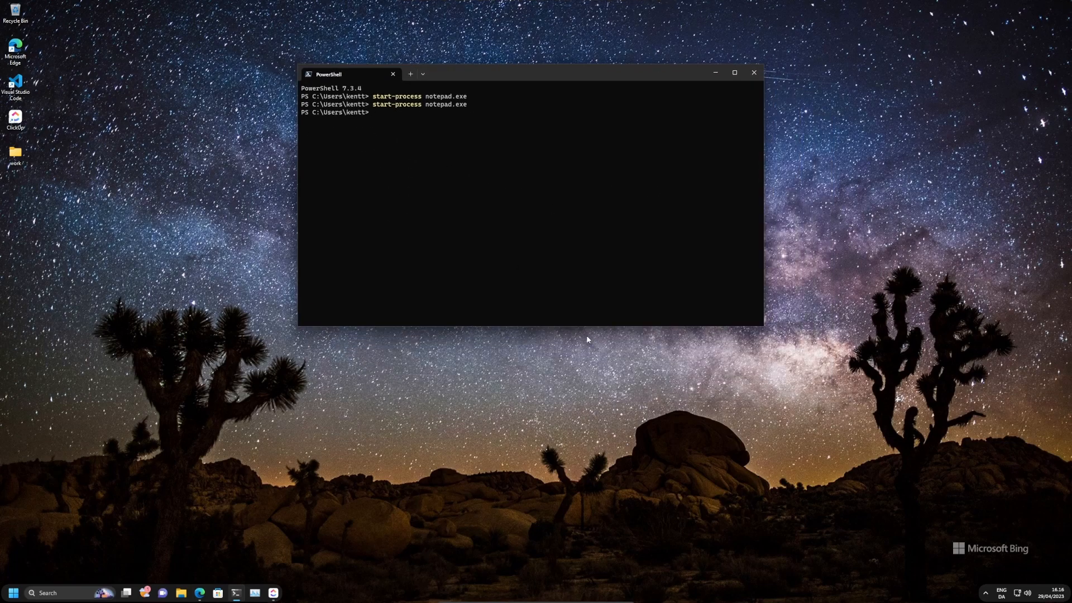